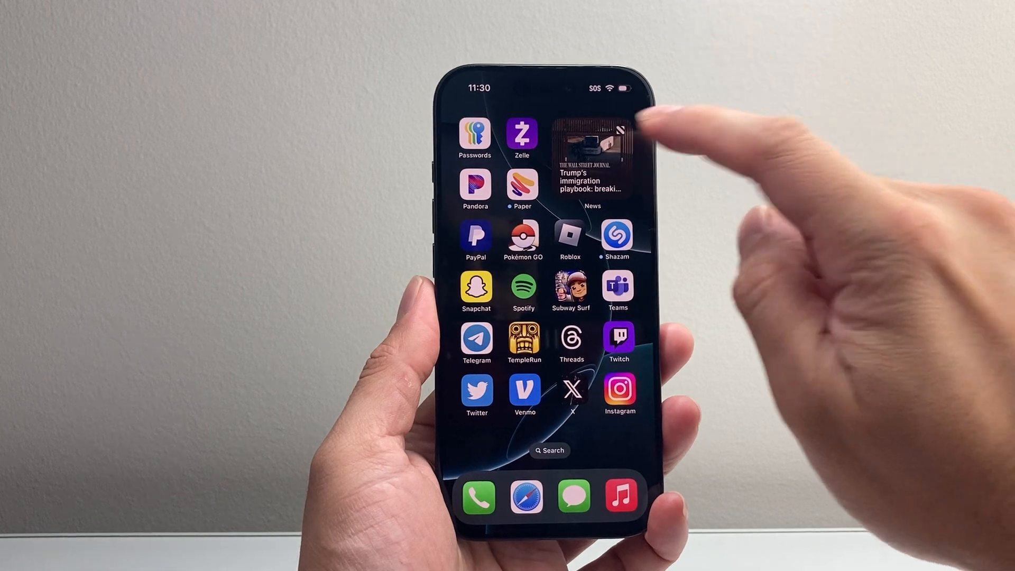
Long-press the Zelle icon to show its quick-action menu.
left_click(521, 133)
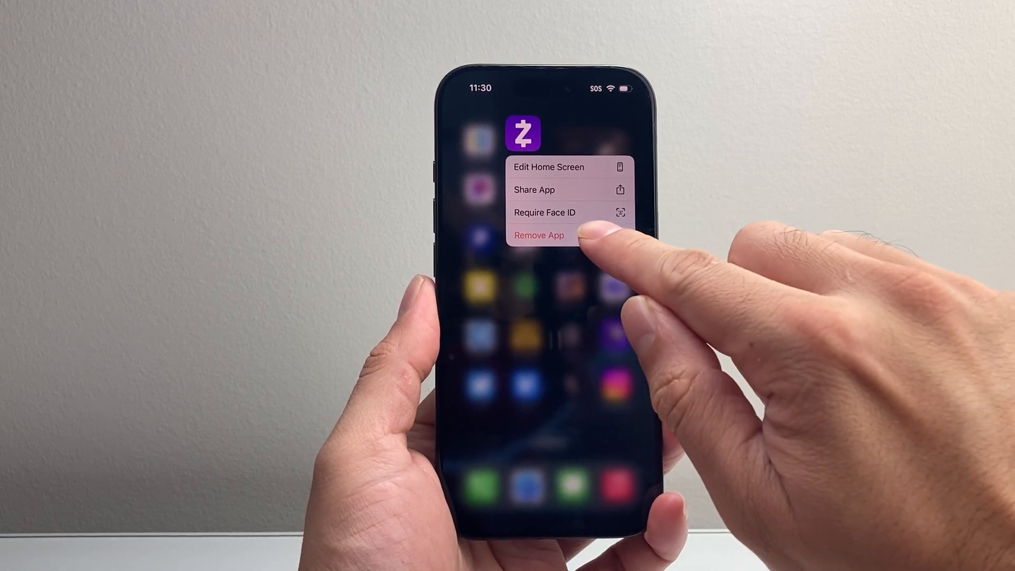
Remove Zelle, choosing Delete App and confirming deletion of the app and its data.
left_click(539, 234)
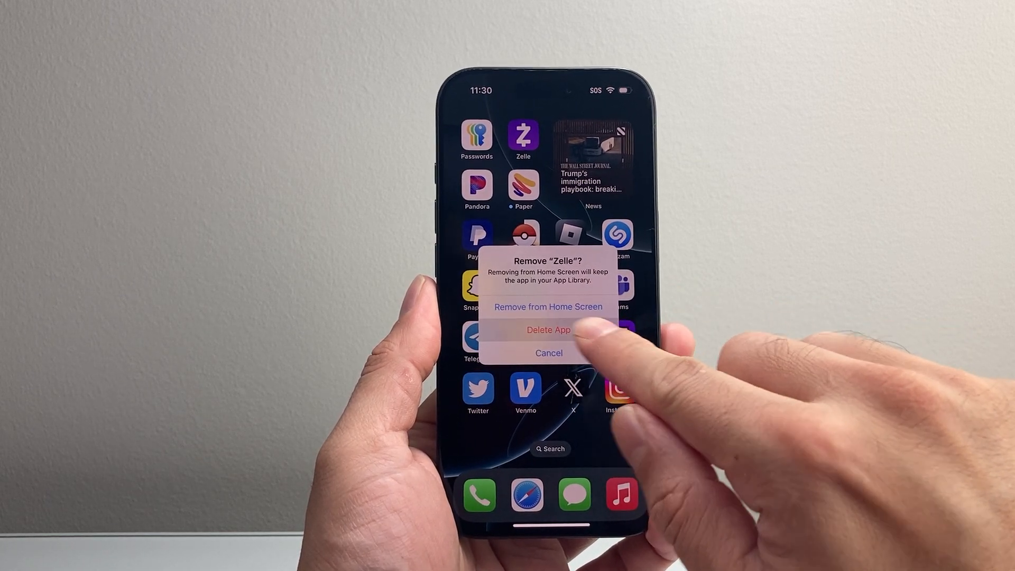
left_click(548, 330)
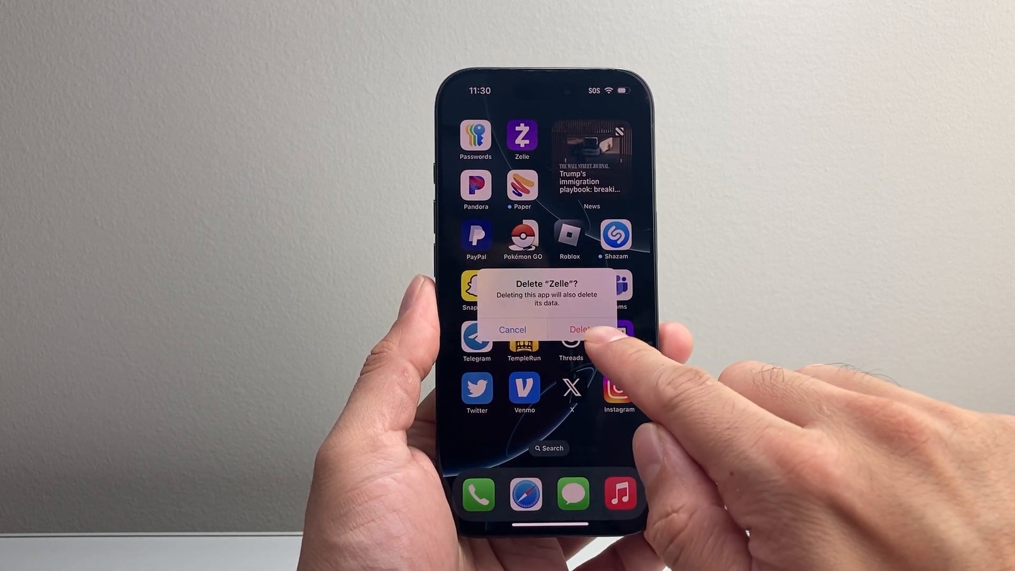
left_click(579, 329)
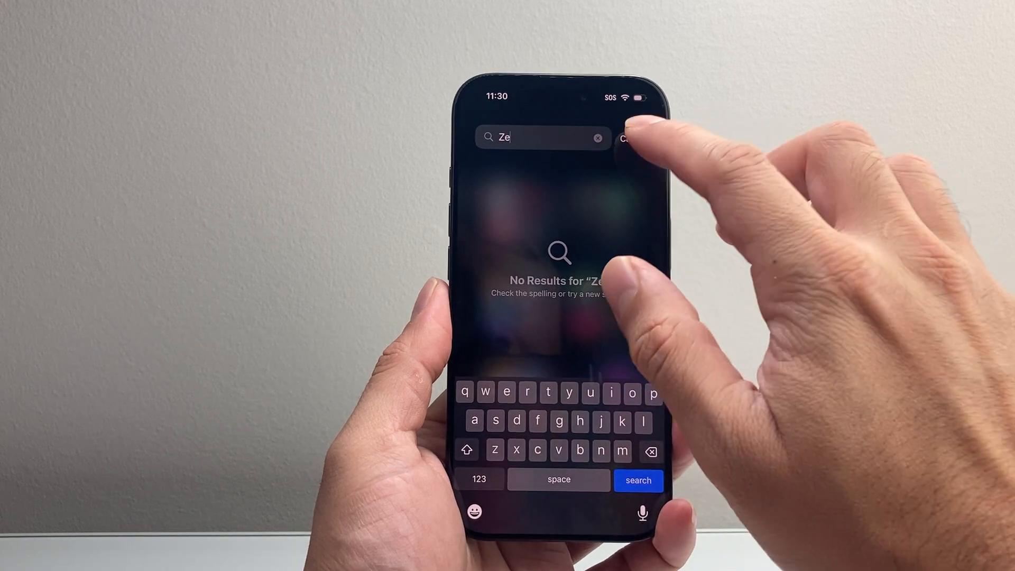
Dismiss the empty 'Ze' search and return to the first Home Screen page.
left_click(627, 138)
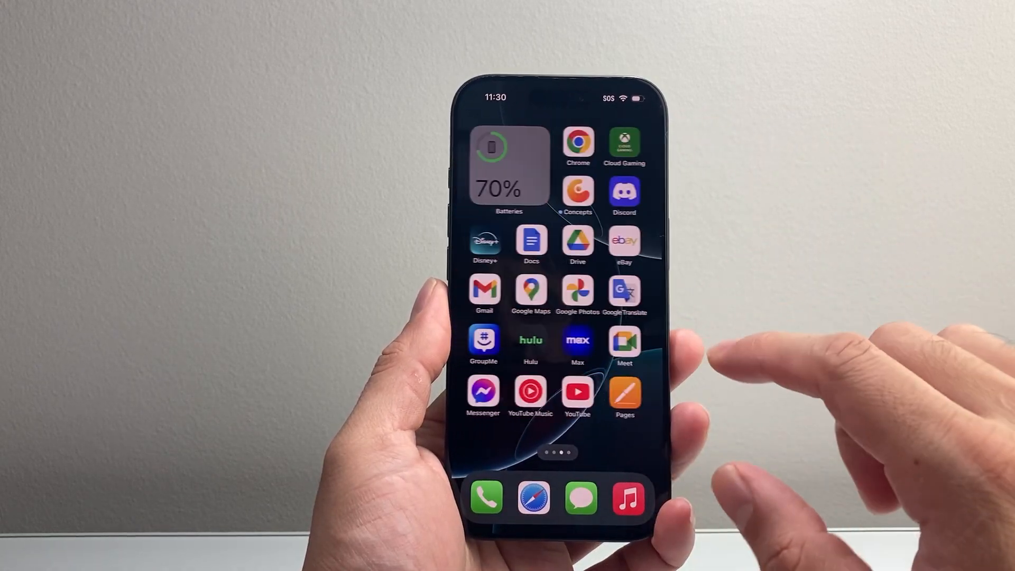
scroll("left", 3)
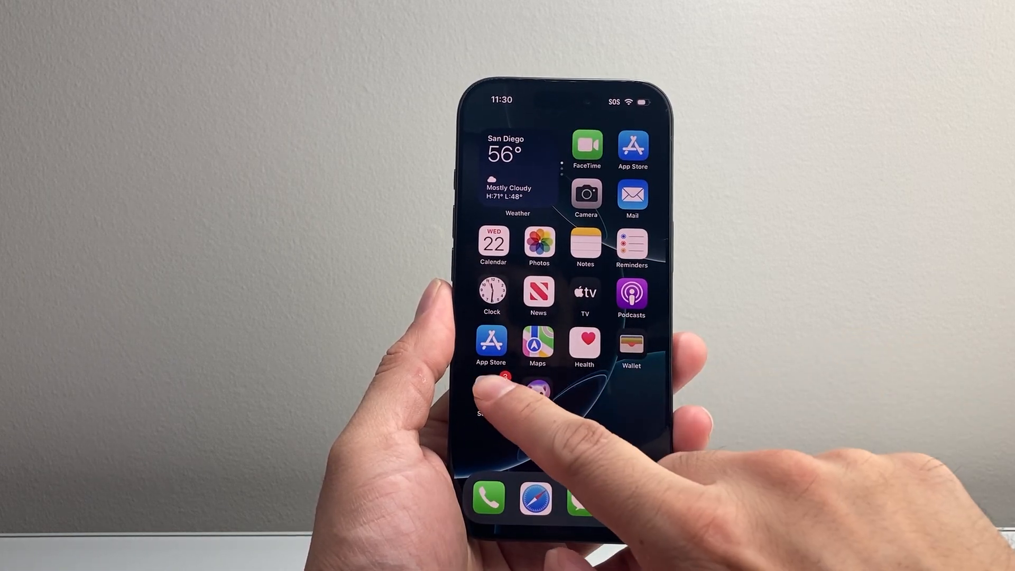
Go to Settings > General > iPhone Storage and open Amazon Music's storage details.
left_click(490, 401)
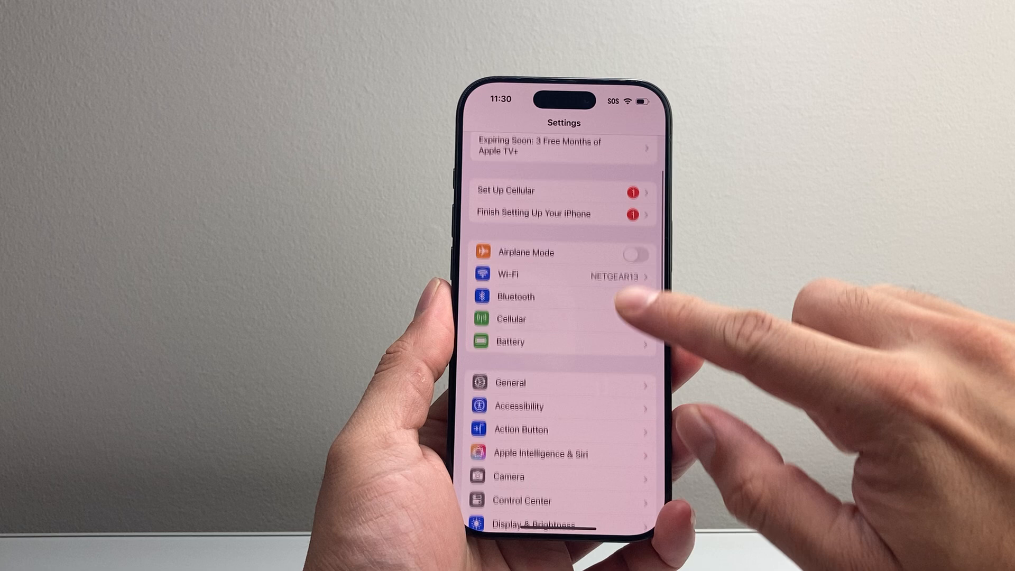
left_click(510, 381)
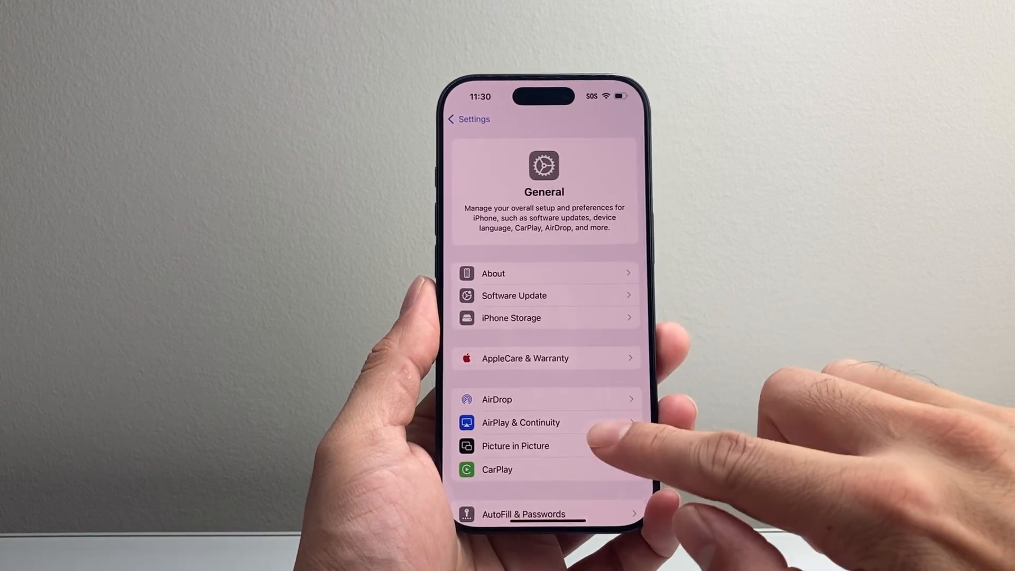
left_click(510, 317)
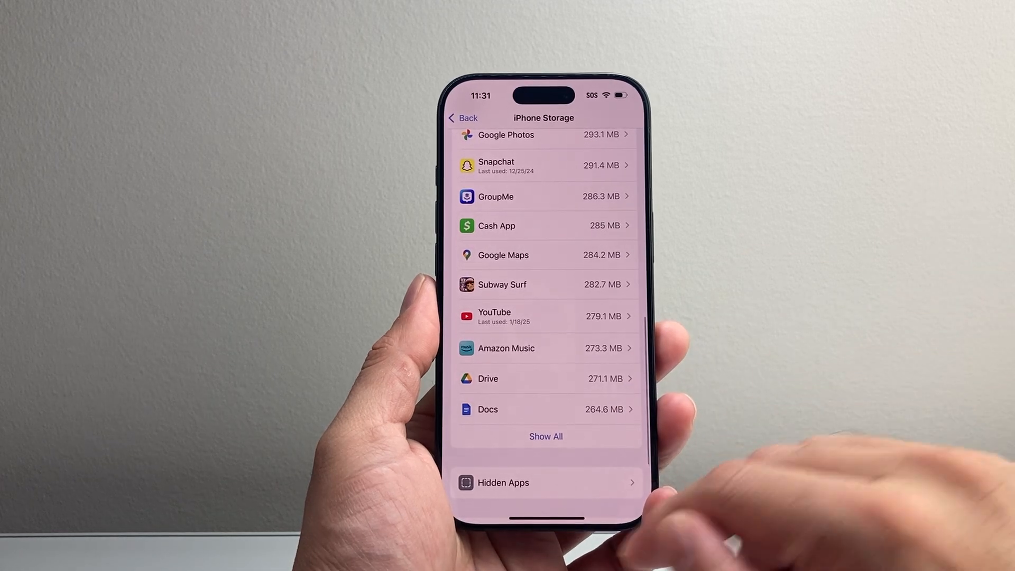
left_click(544, 348)
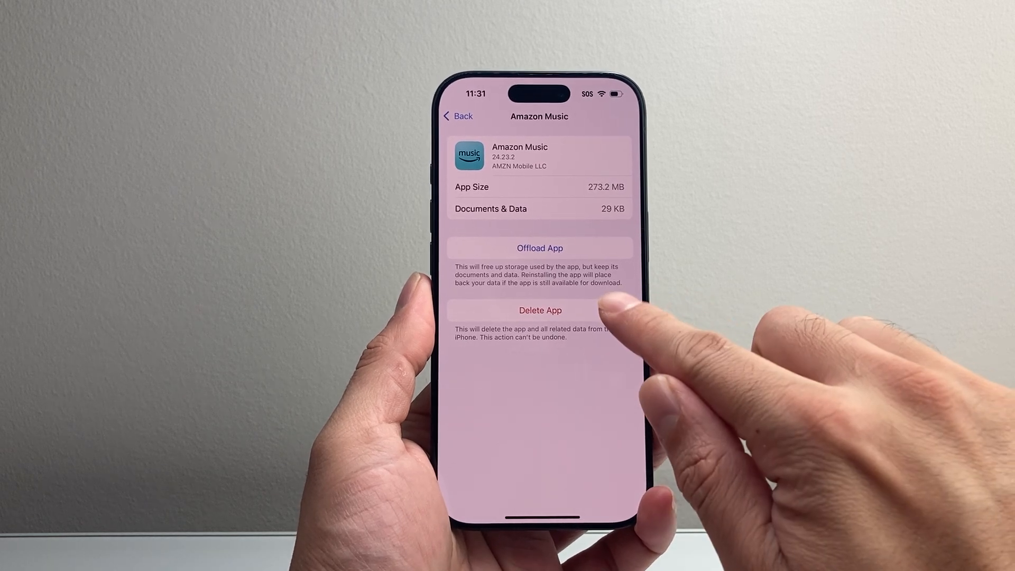
Delete Amazon Music from its storage page and confirm the deletion.
left_click(539, 310)
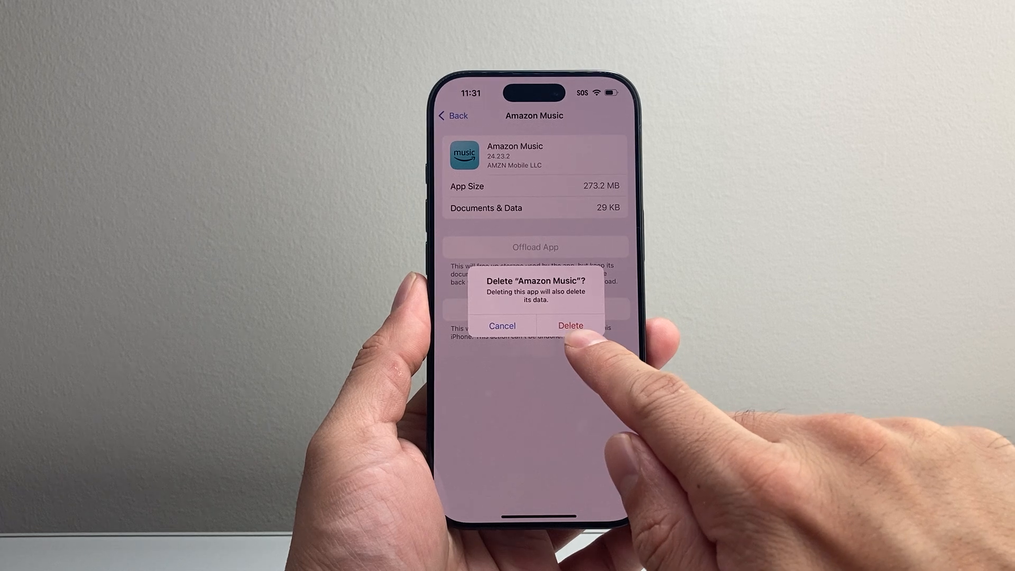
left_click(570, 326)
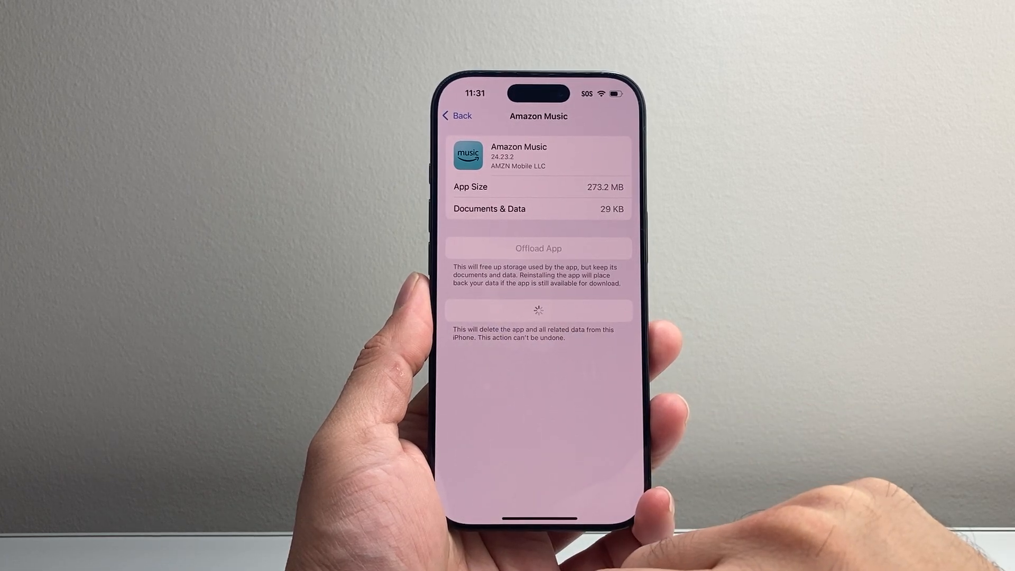
left_click(456, 116)
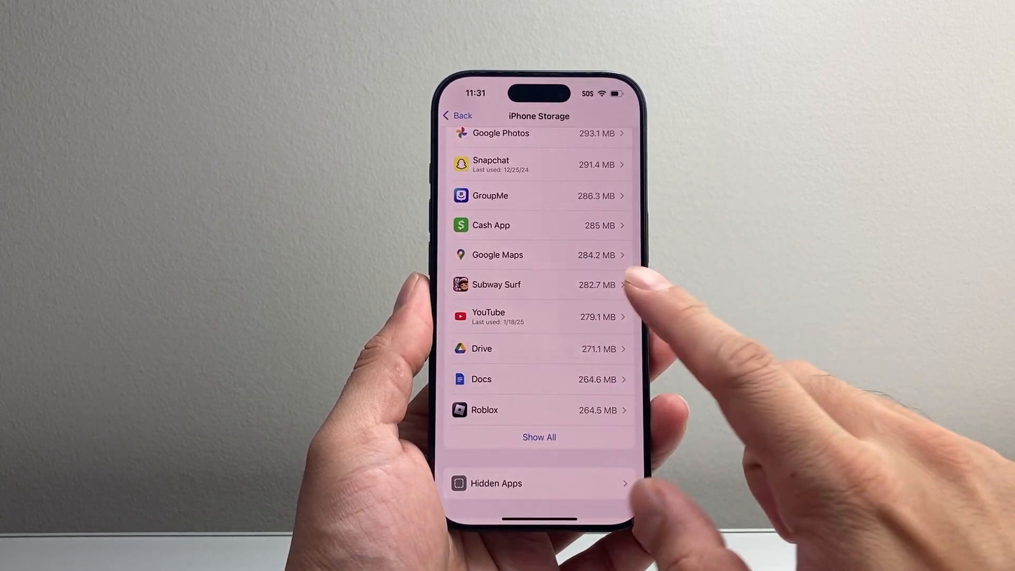
Leave Settings and swipe through Home Screen pages to check Amazon Music is gone.
scroll("down", 3)
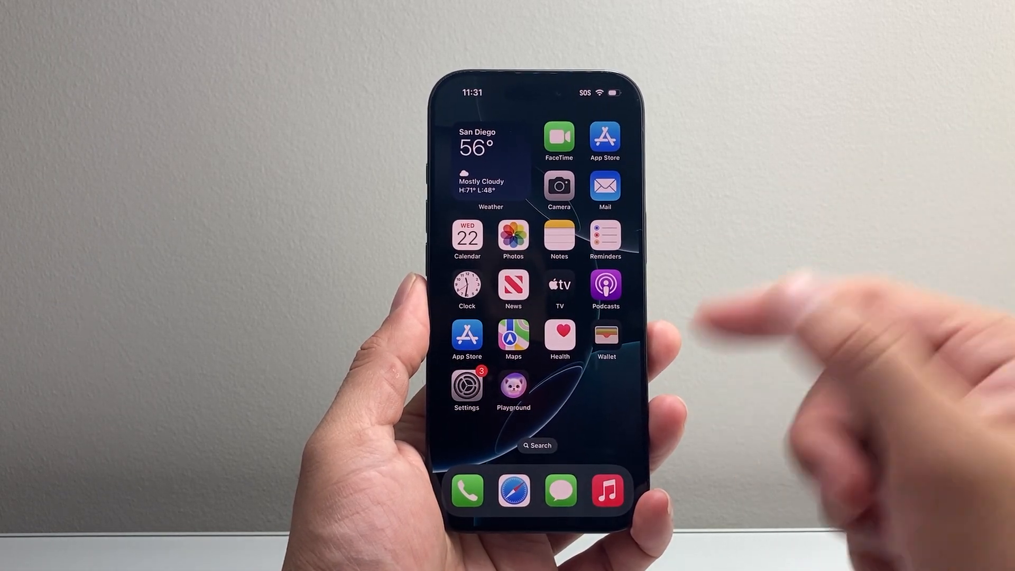
scroll("left", 3)
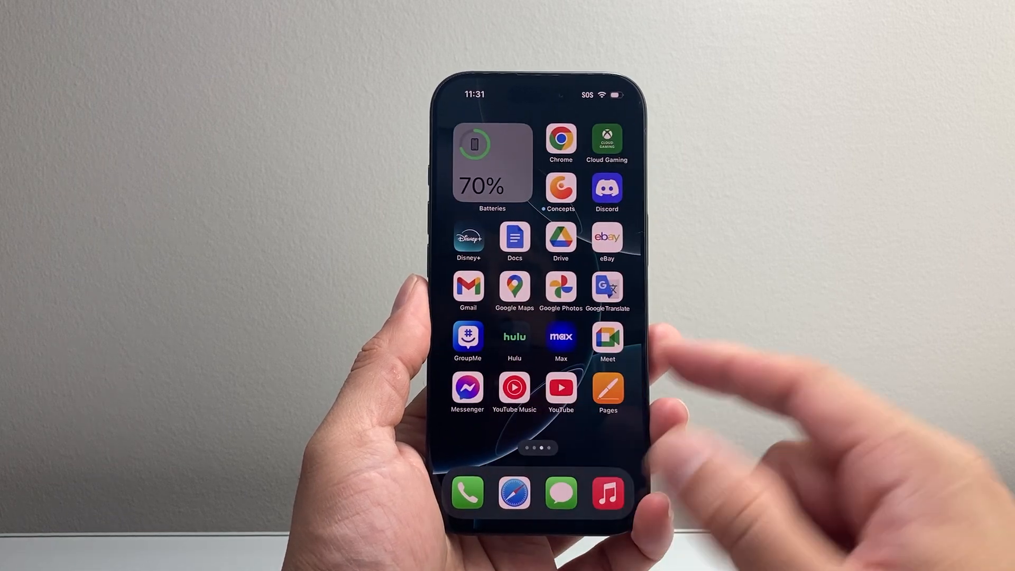